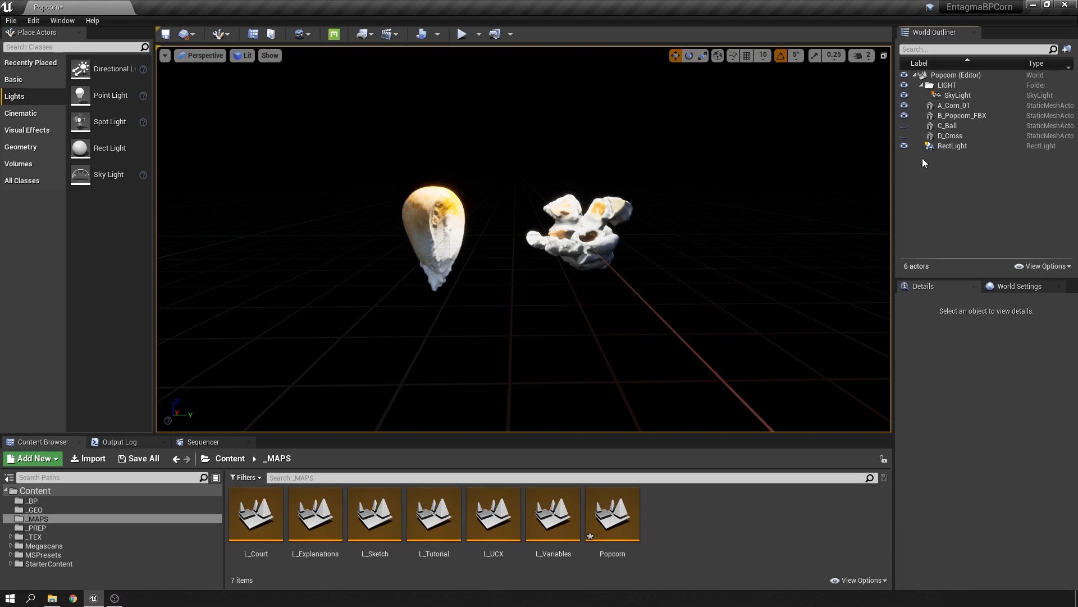
{"action": "mouse_move", "coordinate": [920, 162]}
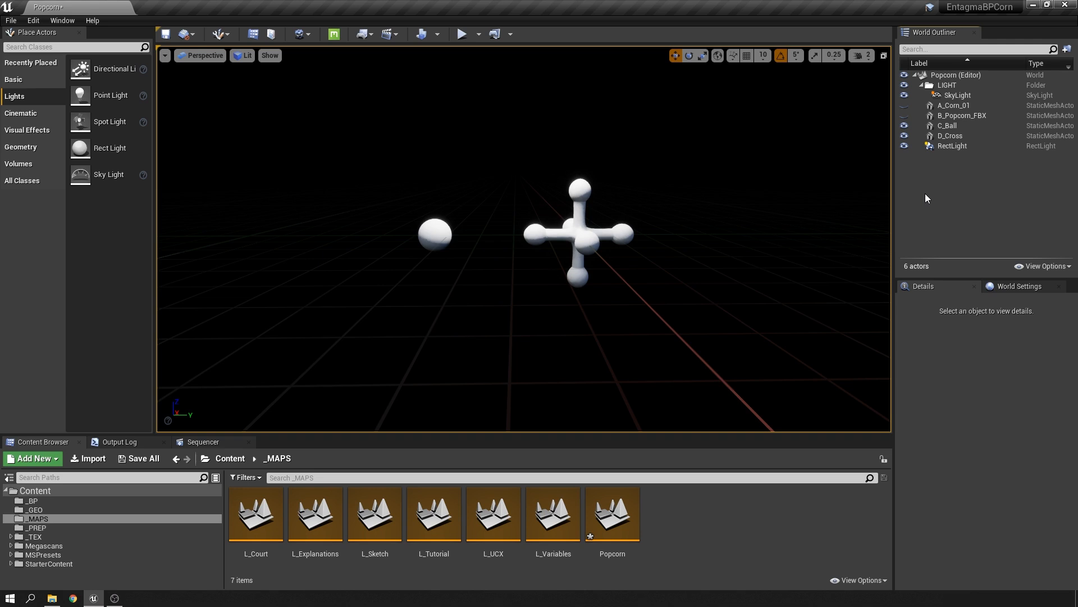
{"action": "left_click", "coordinate": [611, 513]}
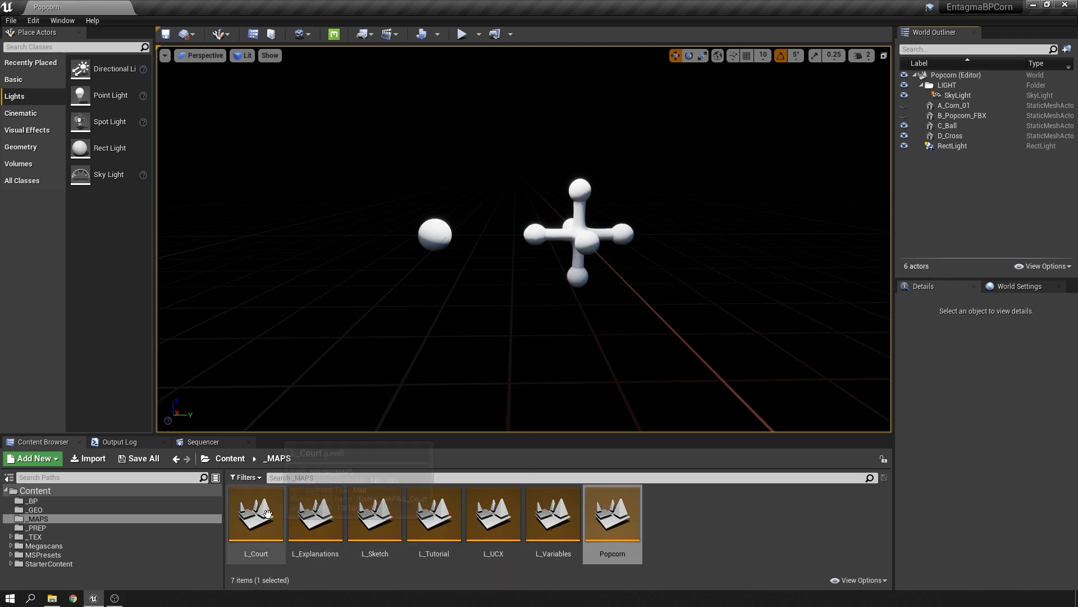
Load the L_Court map from the Content Browser, revealing the red court scene with ball and decals.
{"action": "double_click", "coordinate": [255, 512]}
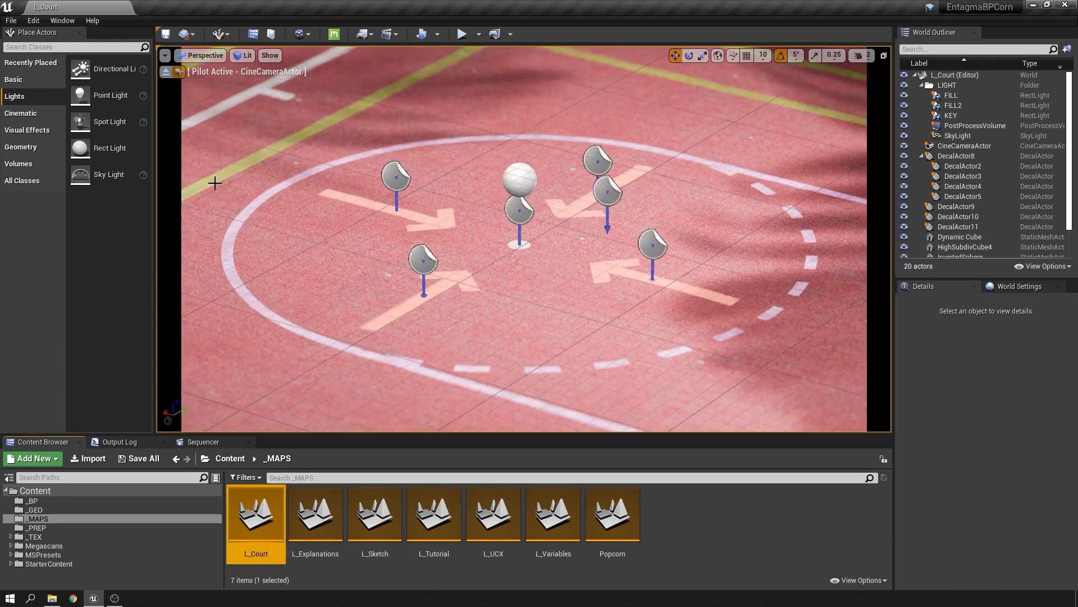
{"action": "mouse_move", "coordinate": [250, 154]}
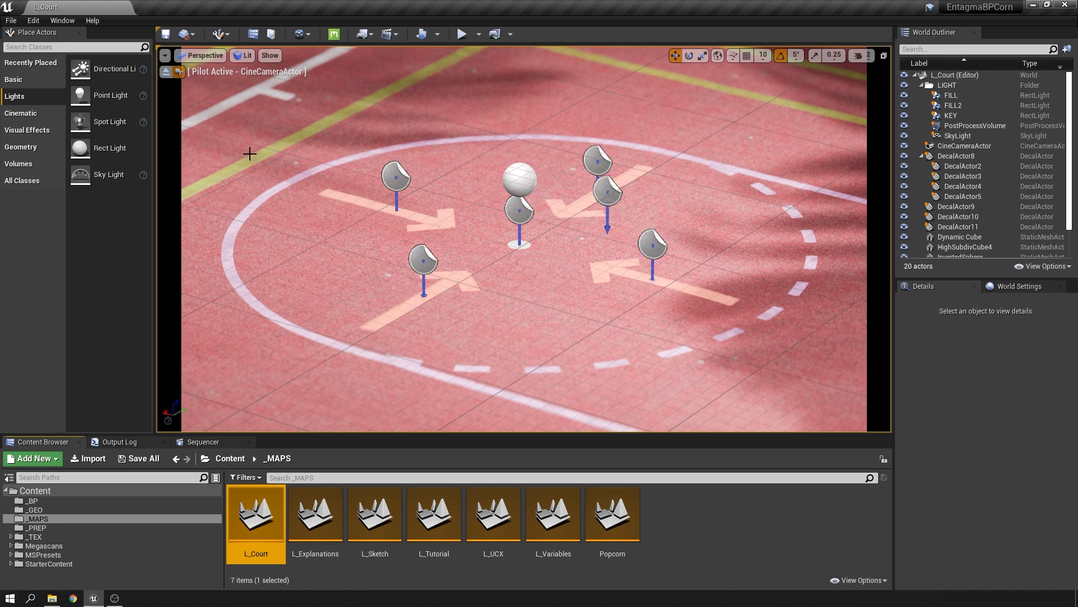